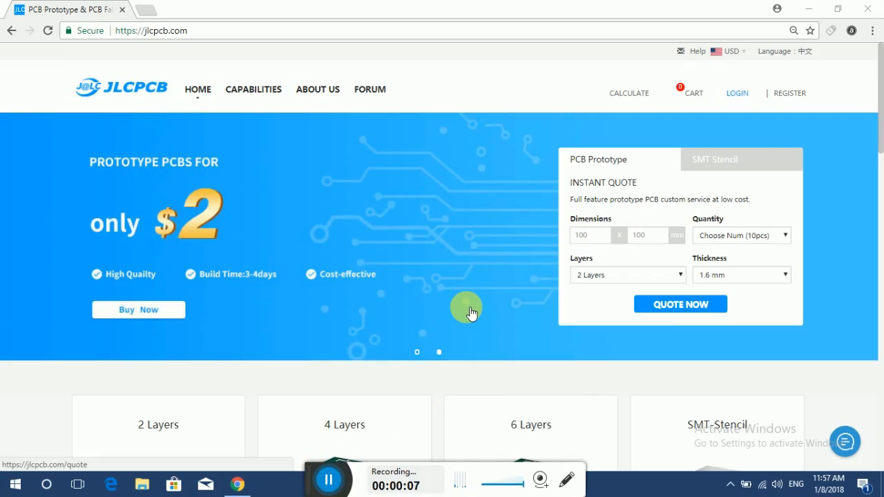
mouse_move(276, 63)
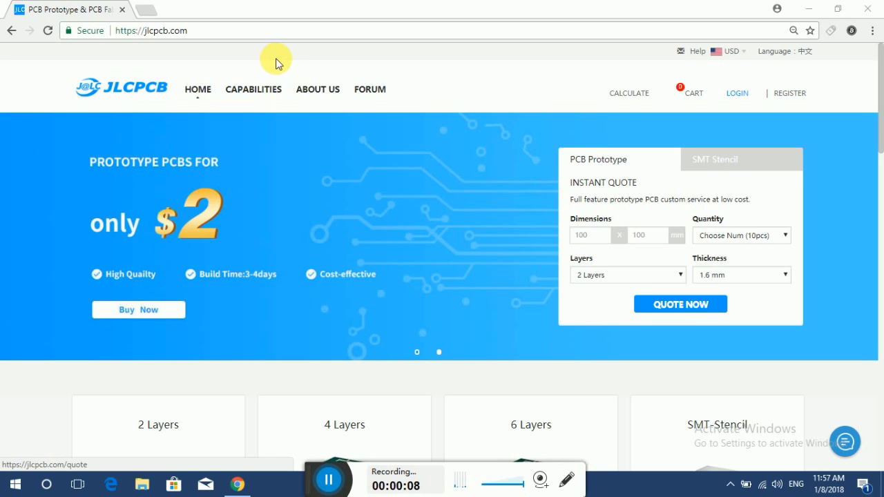
mouse_move(351, 181)
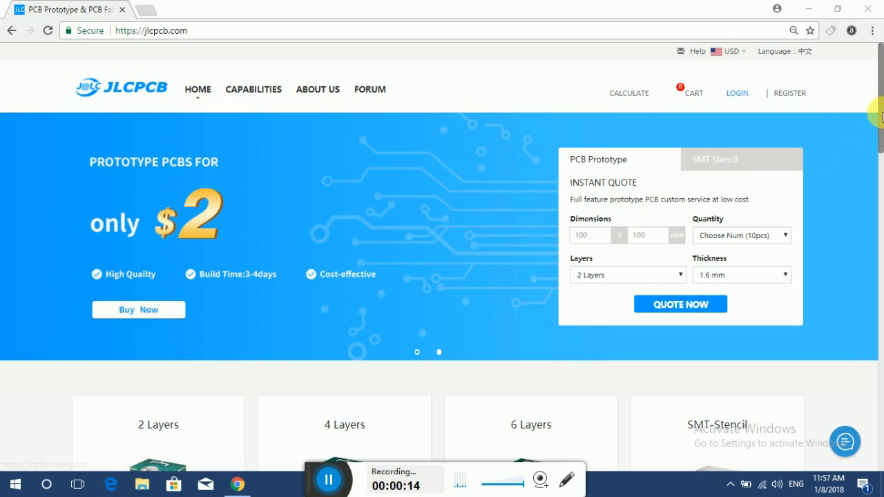
Set the selected logo part's text to 'RoboCircuits' and save the board
scroll("down", 3)
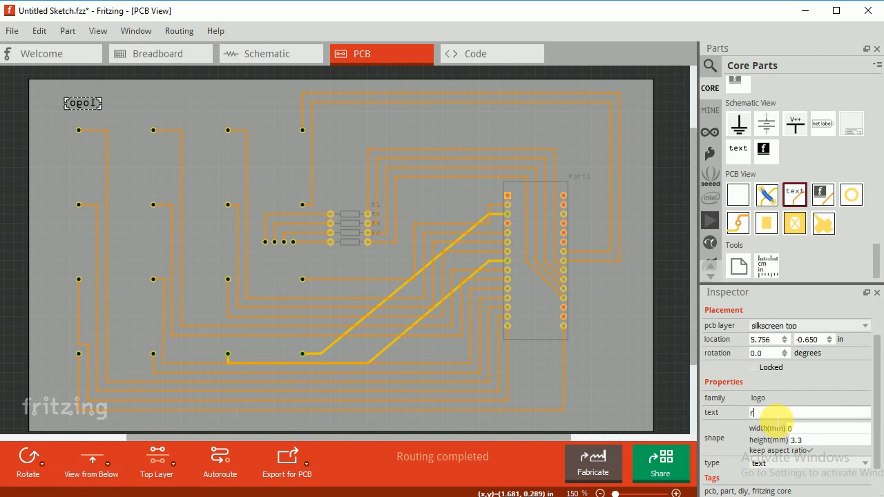
type("RoboCircuits")
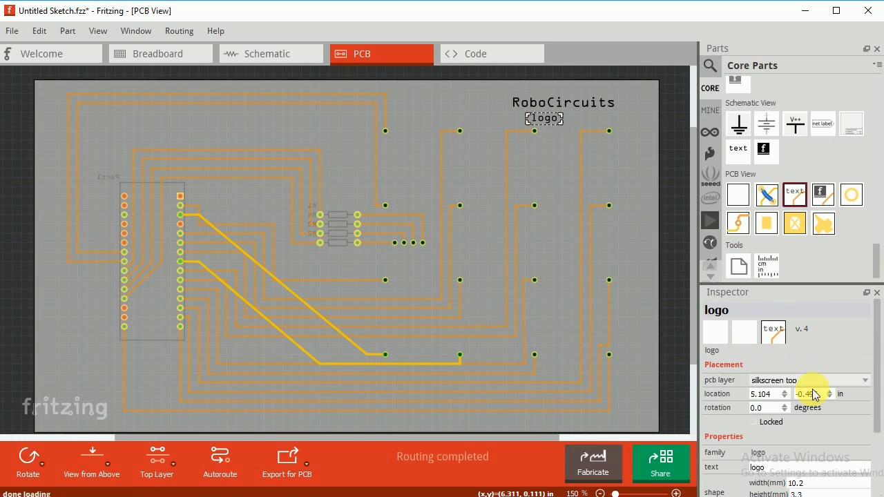
key("ctrl+s")
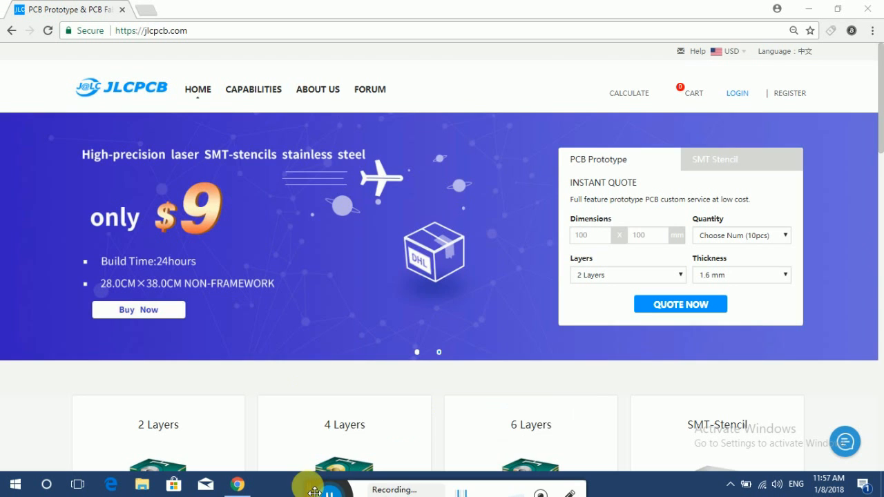
mouse_move(467, 307)
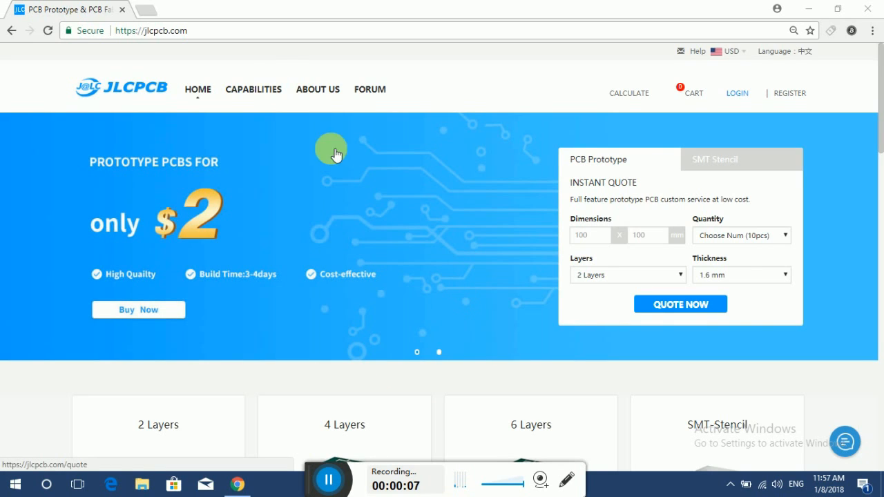
mouse_move(277, 62)
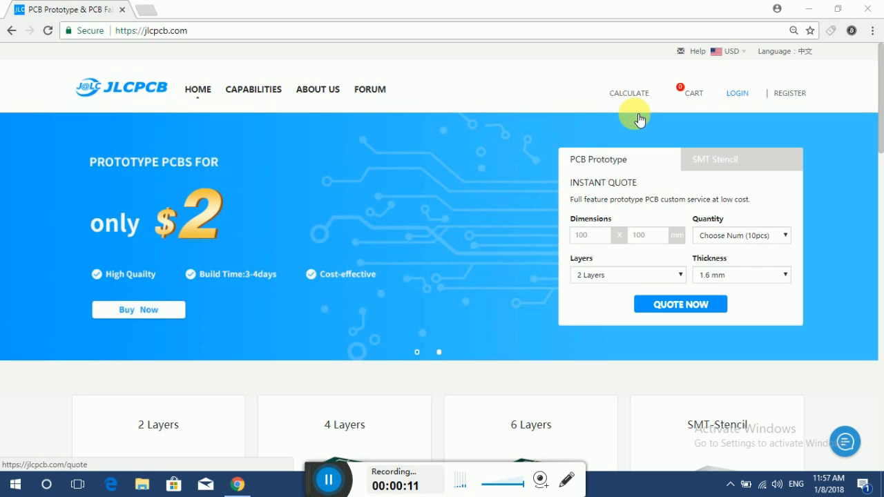
mouse_move(840, 159)
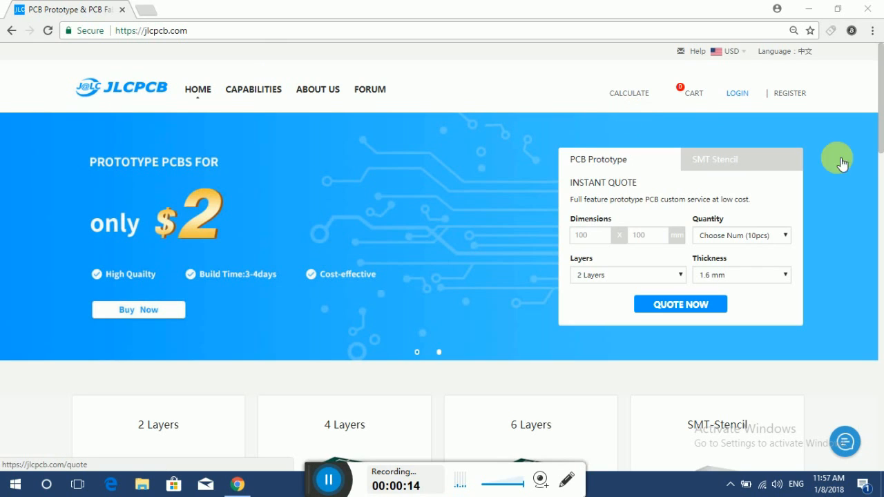
Start a Quote Now for a 2-layer board from the JLCPCB homepage
scroll("down", 3)
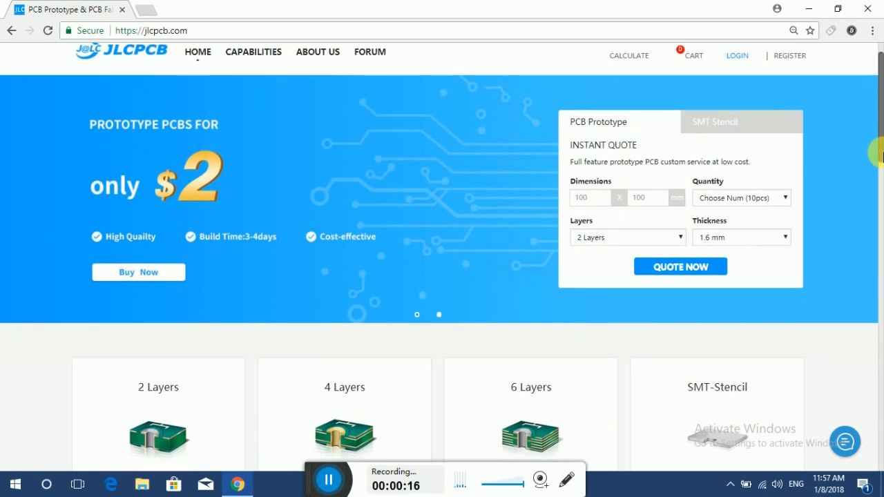
scroll("down", 3)
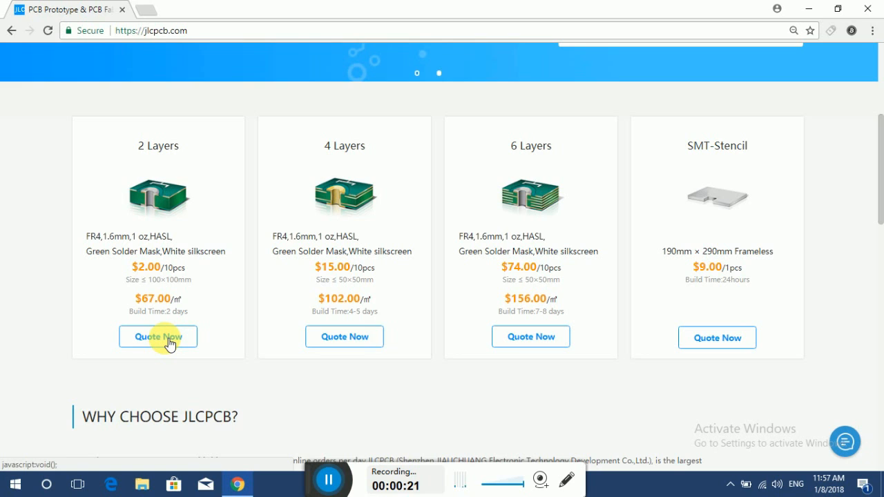
left_click(158, 337)
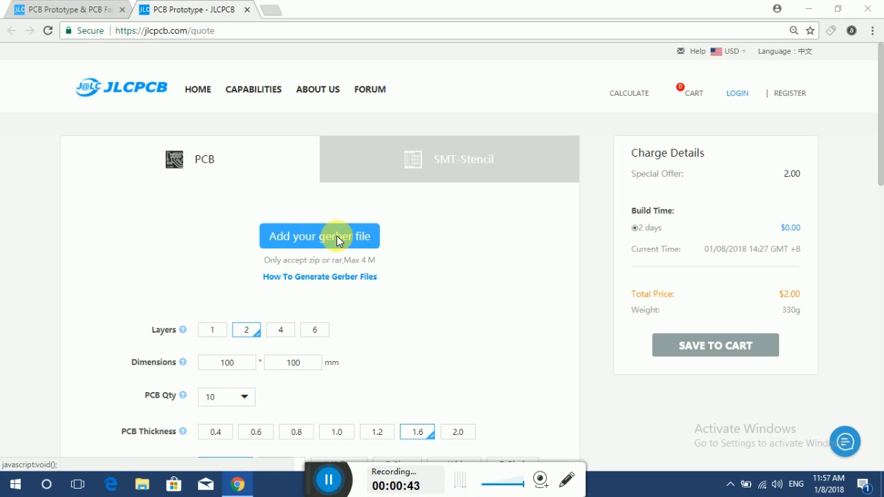
Upload the Gerber zip so a 2-layer 170.26×96.14 mm board is detected at $30.34
left_click(319, 235)
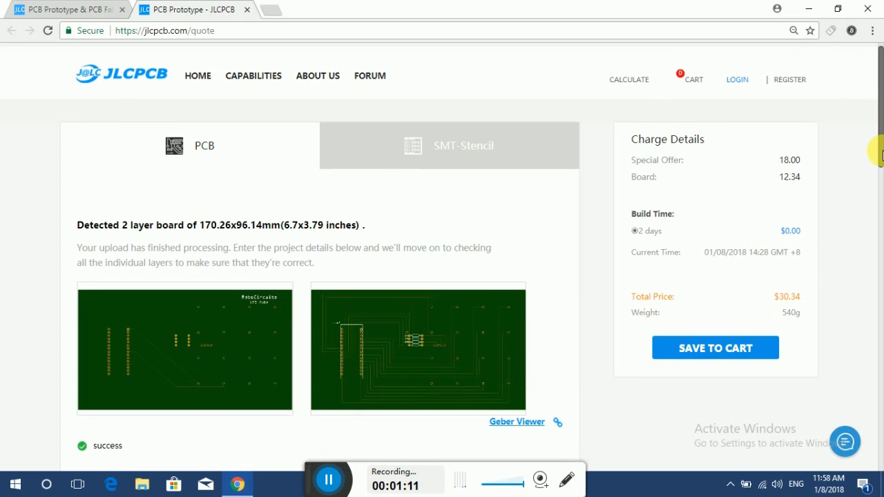
scroll("down", 3)
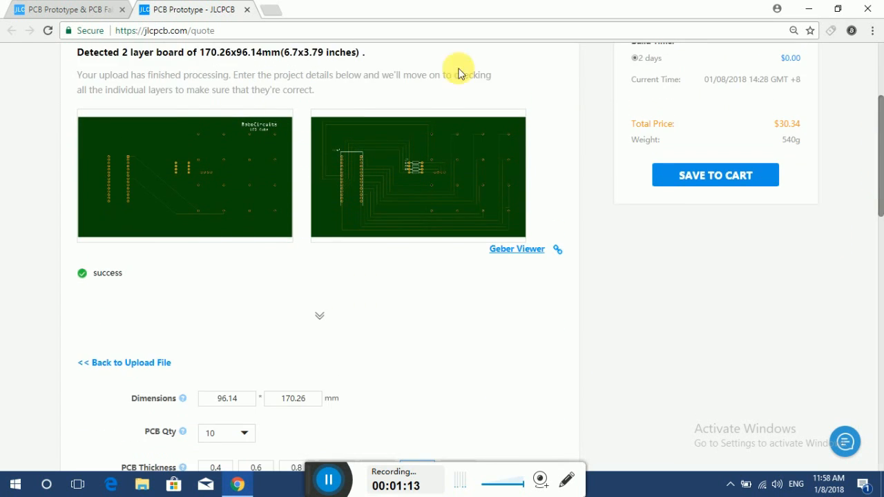
mouse_move(185, 84)
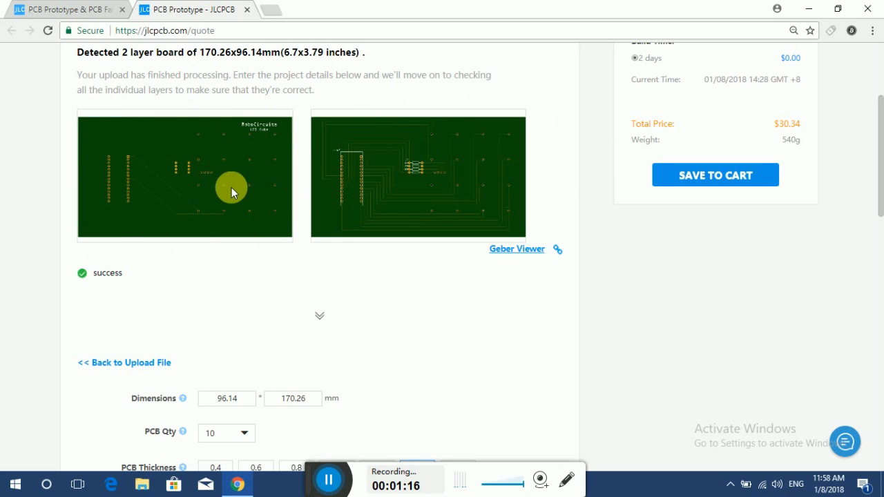
mouse_move(542, 392)
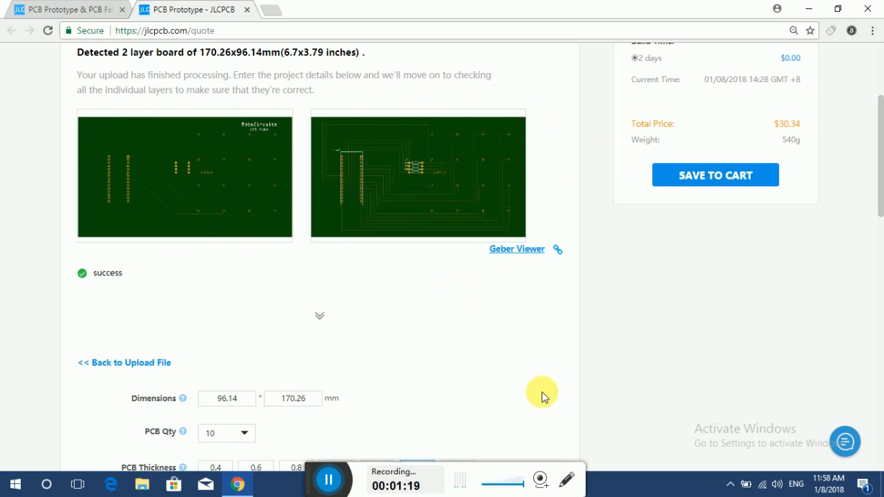
scroll("down", 3)
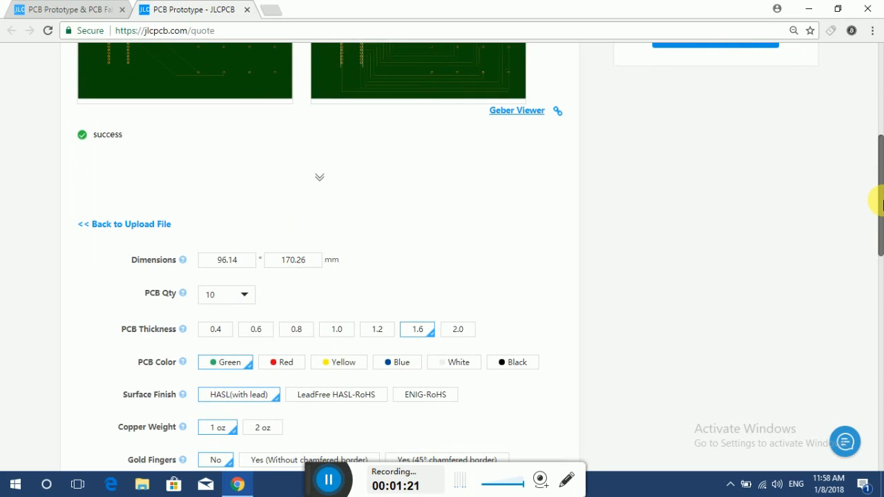
mouse_move(323, 268)
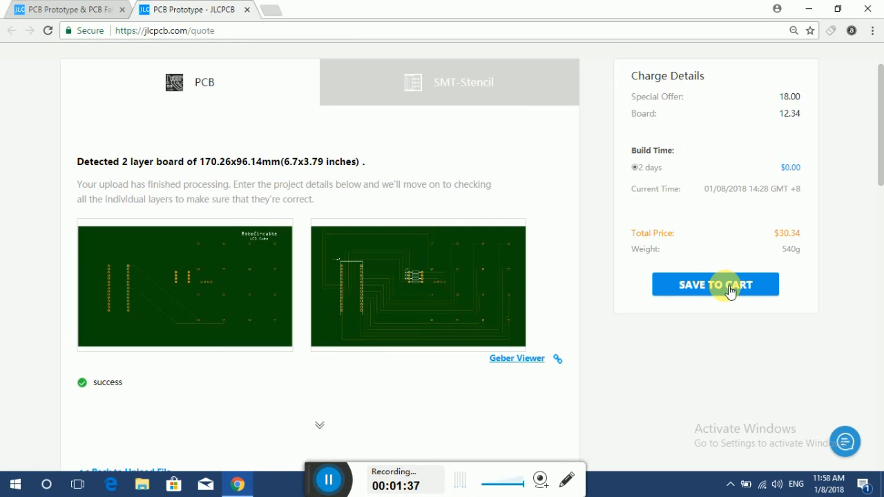
Add the $30.34 board to the cart and sign in with Google via EasyEDA
left_click(716, 284)
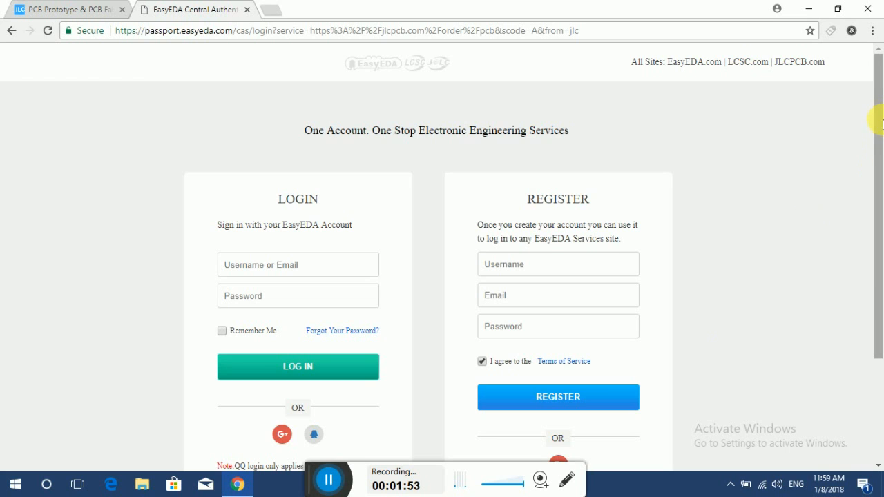
scroll("down", 3)
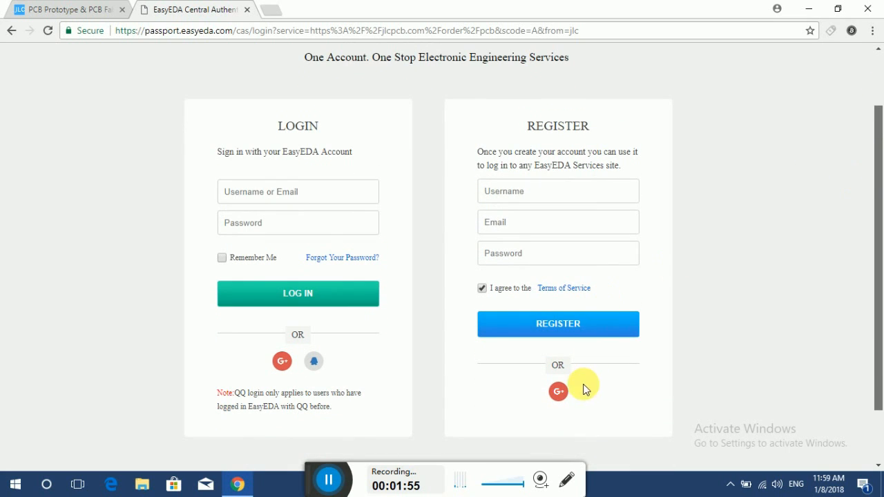
left_click(558, 391)
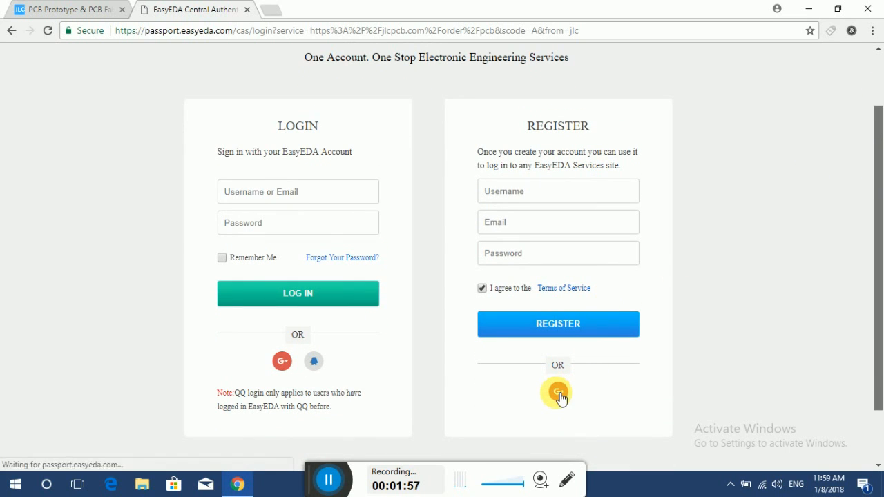
left_click(558, 393)
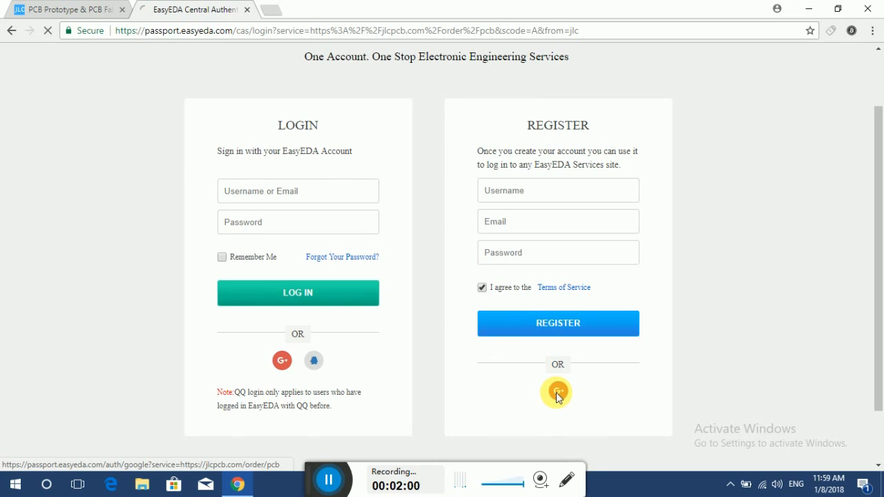
left_click(557, 393)
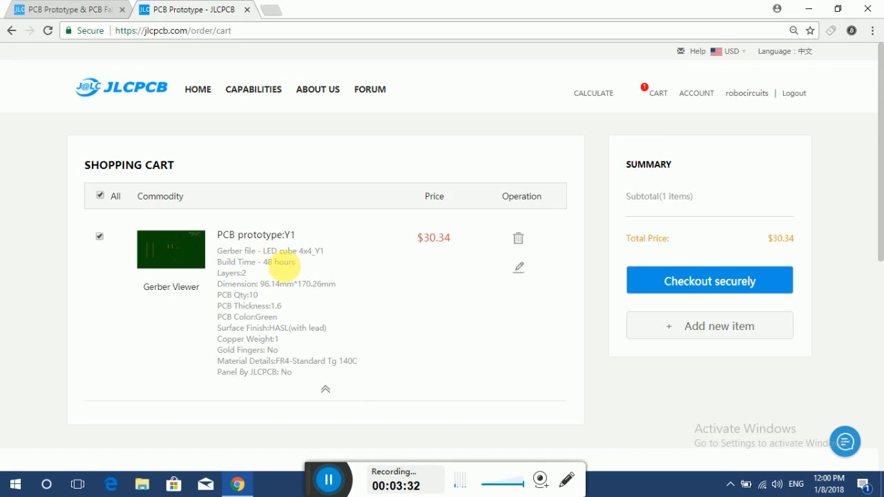